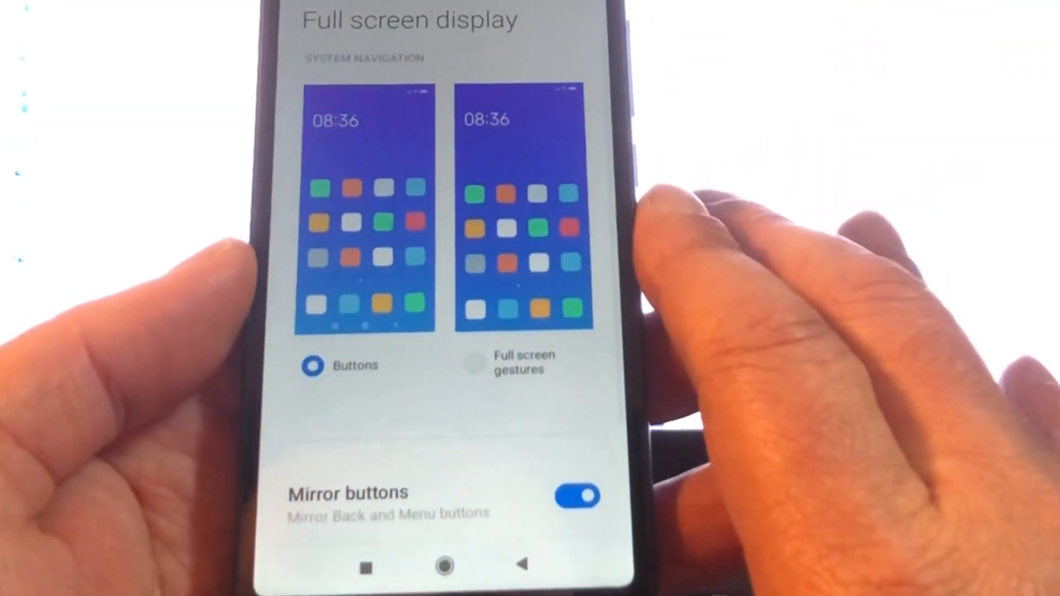
Step: Select Full screen gestures under System navigation in Full screen display settings
click(472, 355)
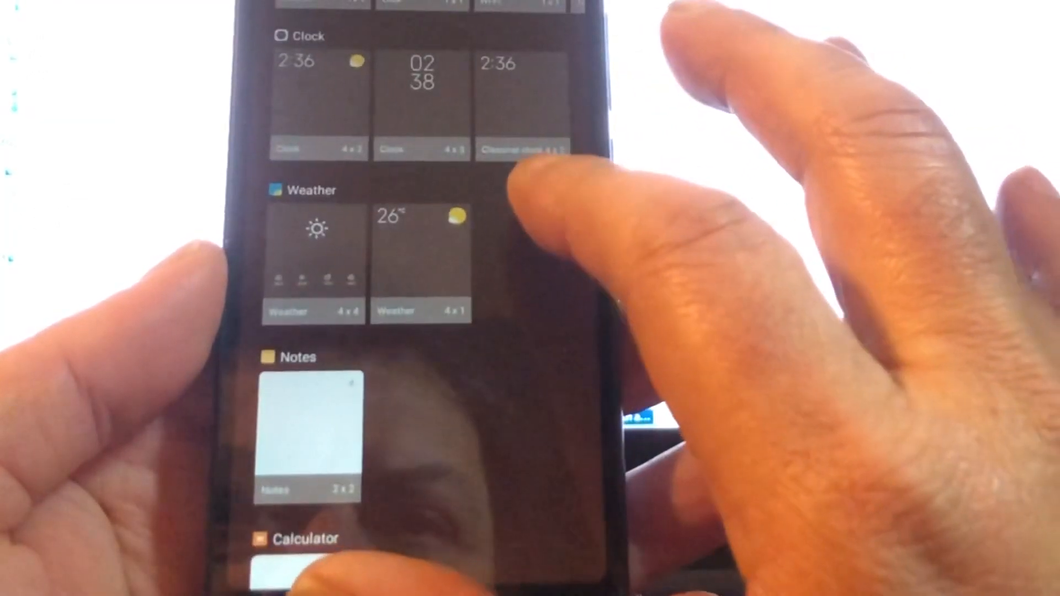
Step: Scroll through the widget picker past the Clock, Weather, Notes and Calculator widgets
scroll(down, 3)
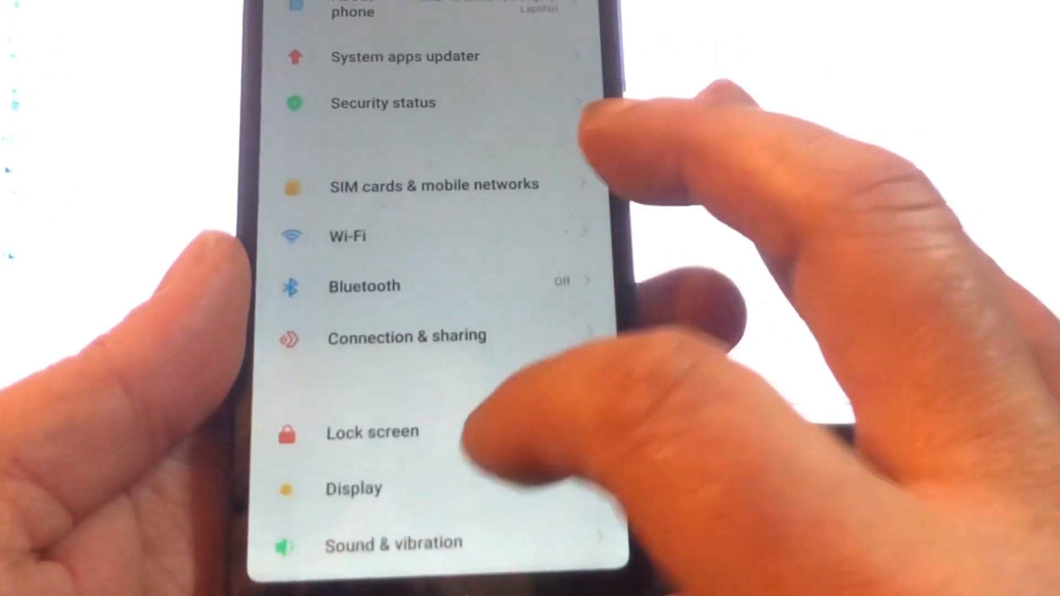
Step: Scroll the Settings list and open Themes, bringing up the authorisation prompt
scroll(up, 3)
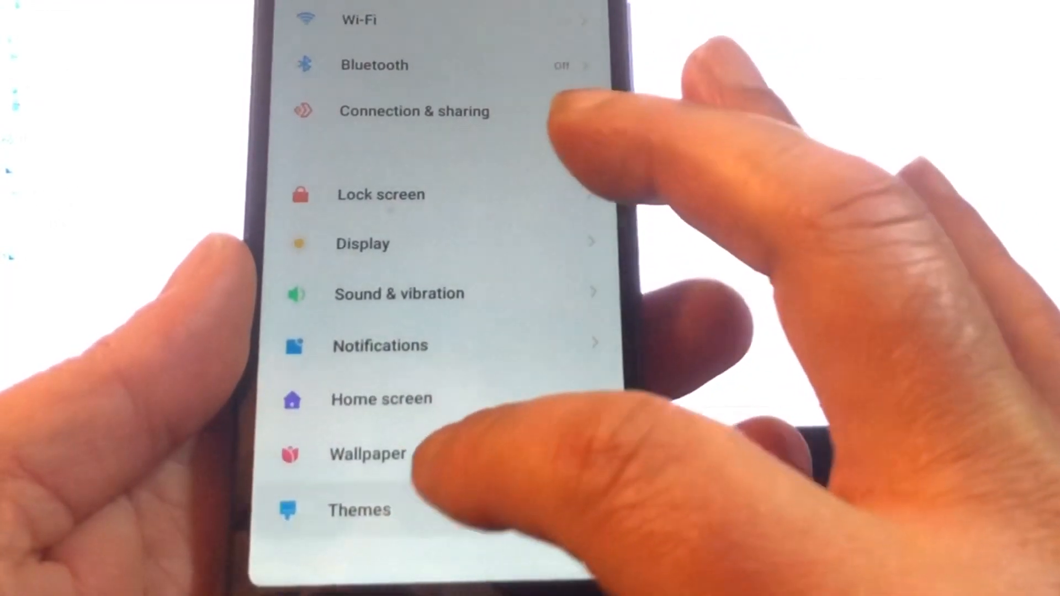
click(359, 510)
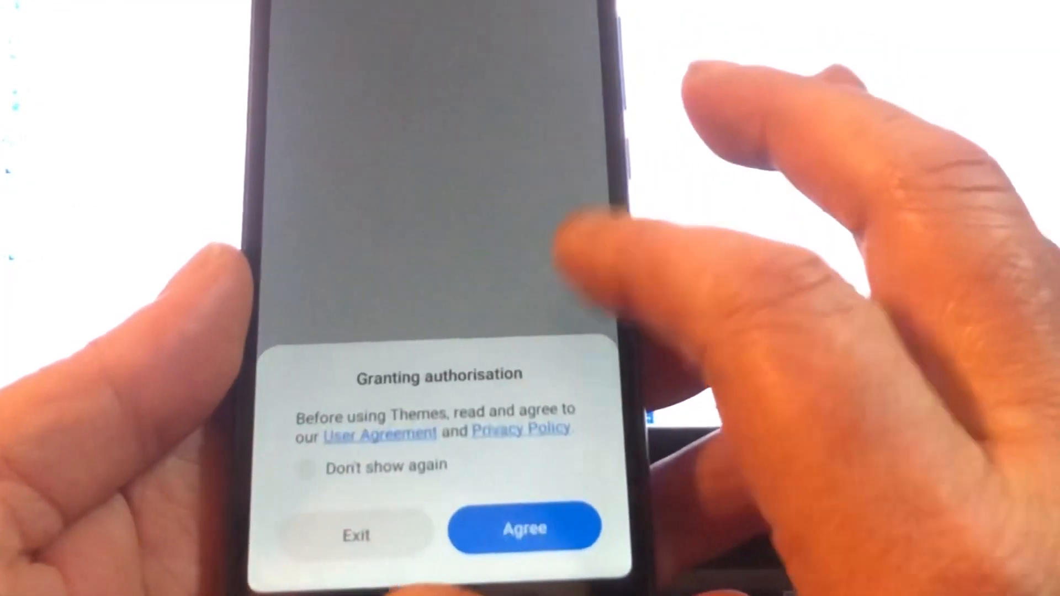